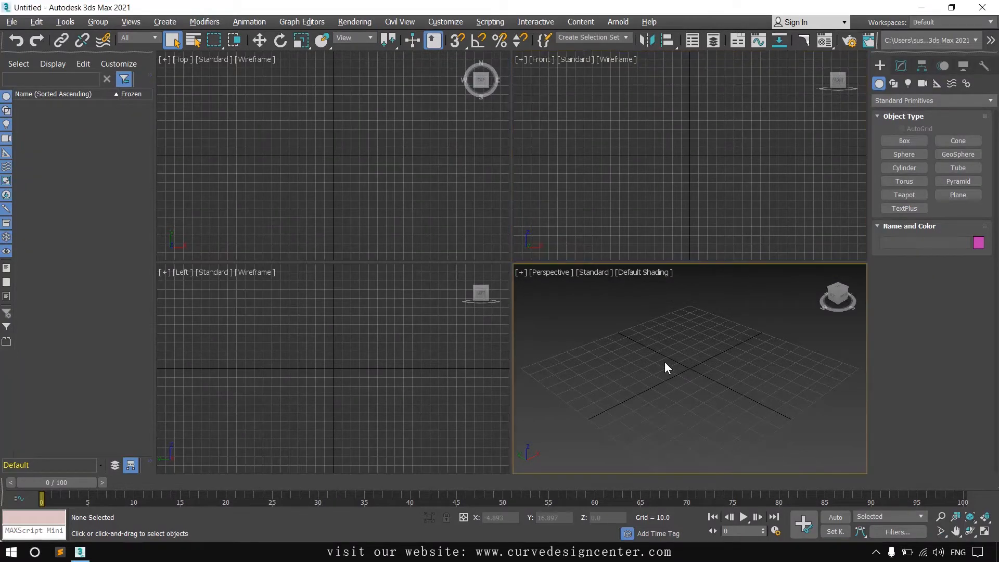
Clone the teal sphere as a copy, creating Sphere002 overlapping Sphere001.
{"action": "left_click", "coordinate": [903, 154]}
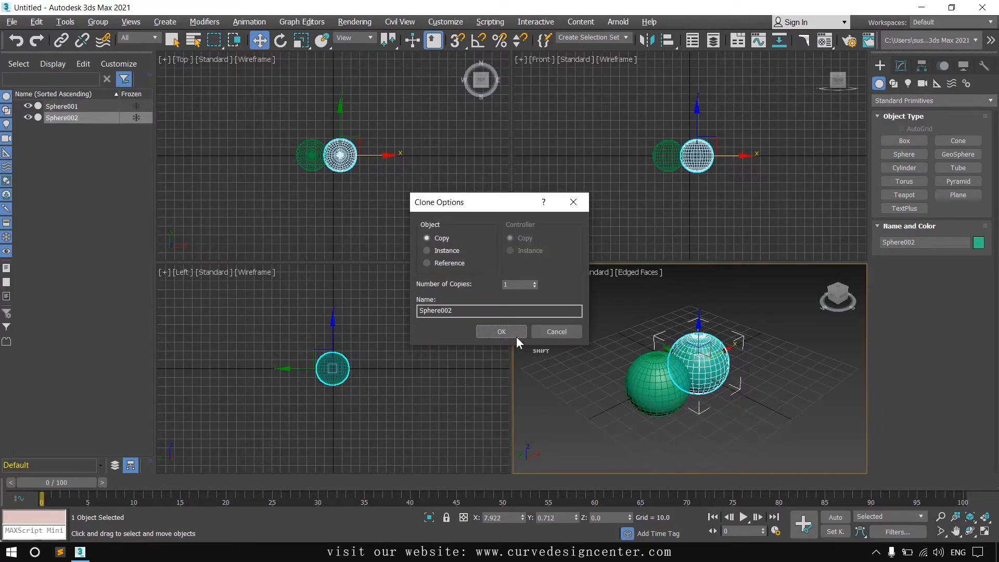
{"action": "left_click", "coordinate": [501, 332]}
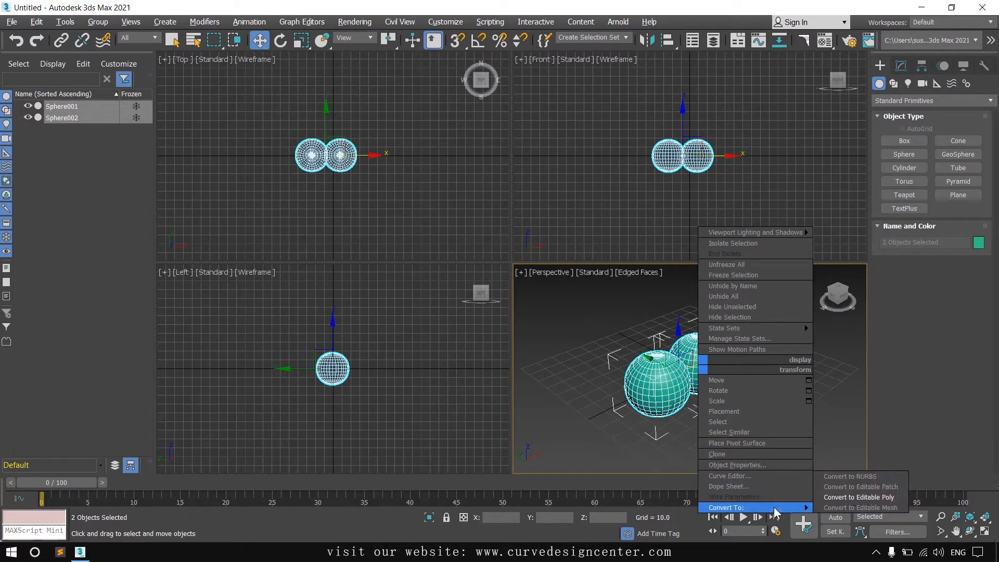
Convert both spheres to Editable Poly and select the right-hand Sphere002.
{"action": "left_click", "coordinate": [859, 497]}
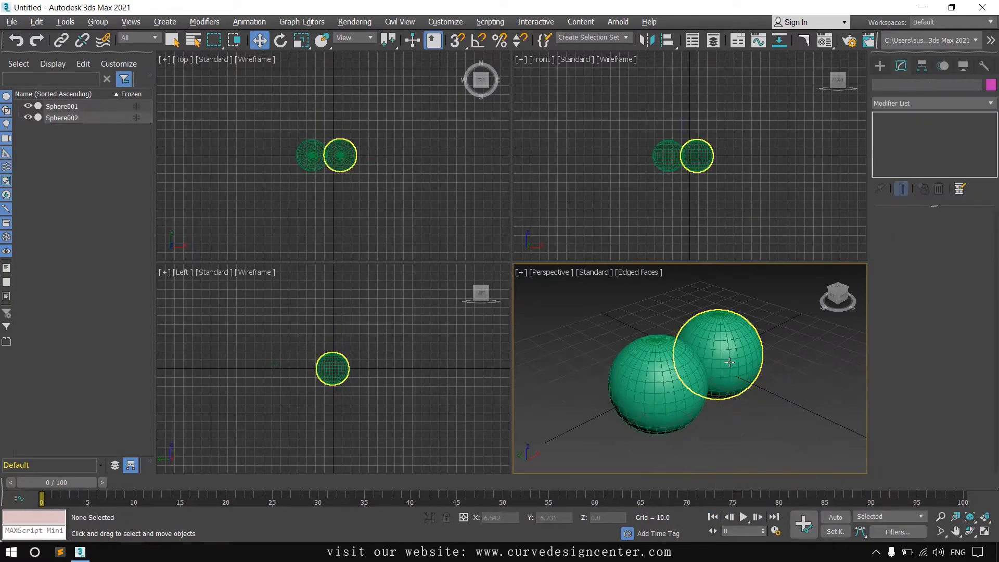
{"action": "left_click", "coordinate": [717, 354]}
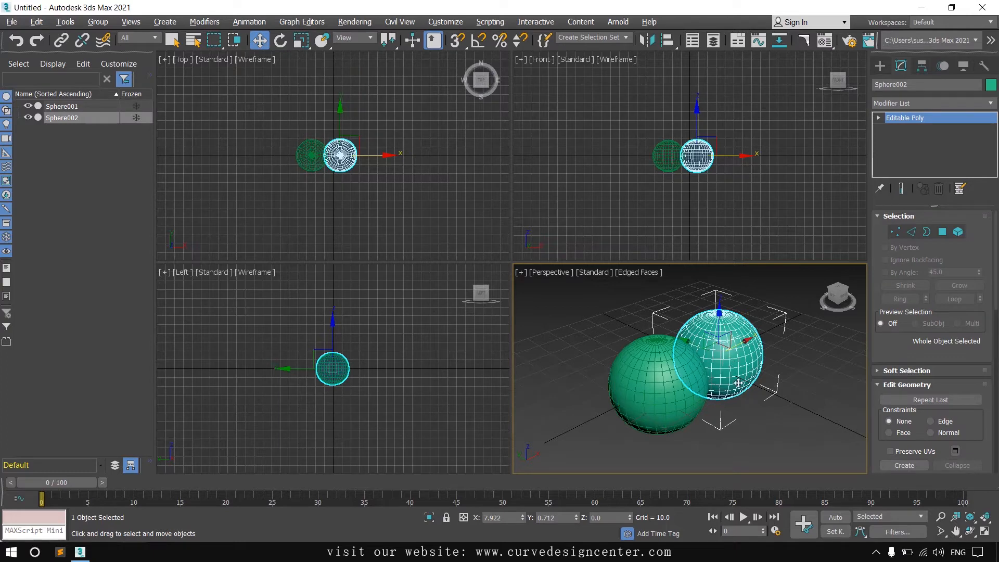
{"action": "mouse_move", "coordinate": [914, 333]}
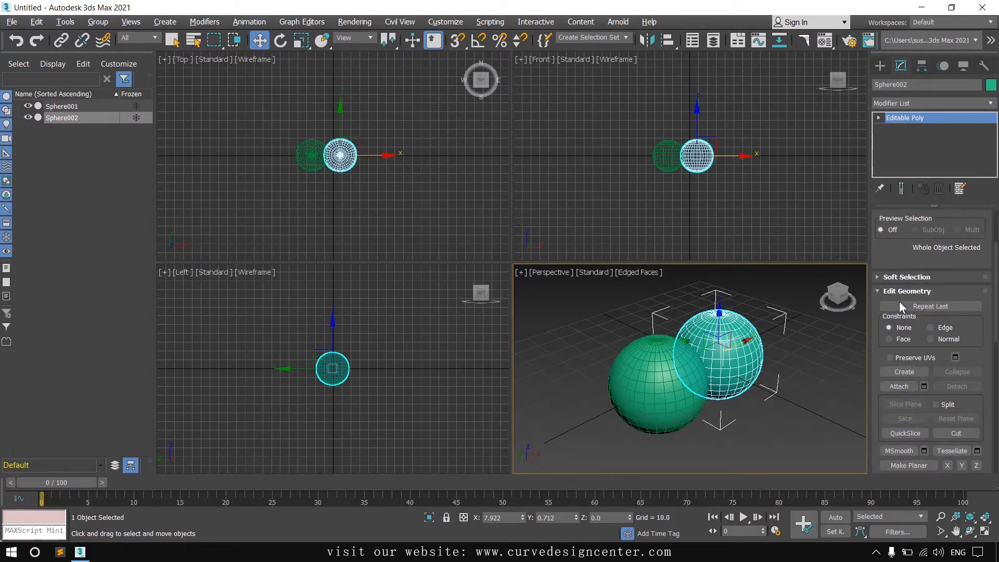
{"action": "mouse_move", "coordinate": [922, 405]}
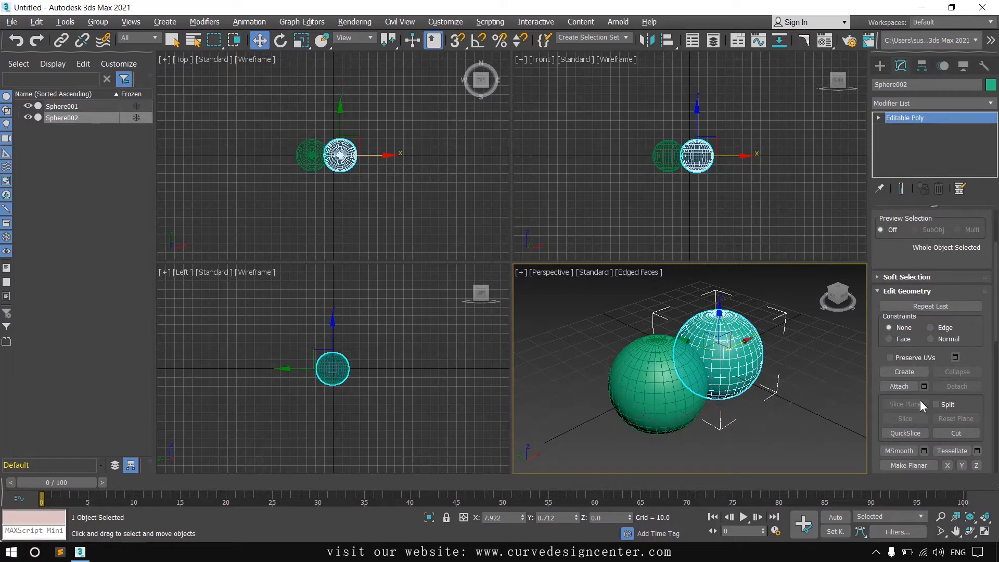
{"action": "mouse_move", "coordinate": [924, 389]}
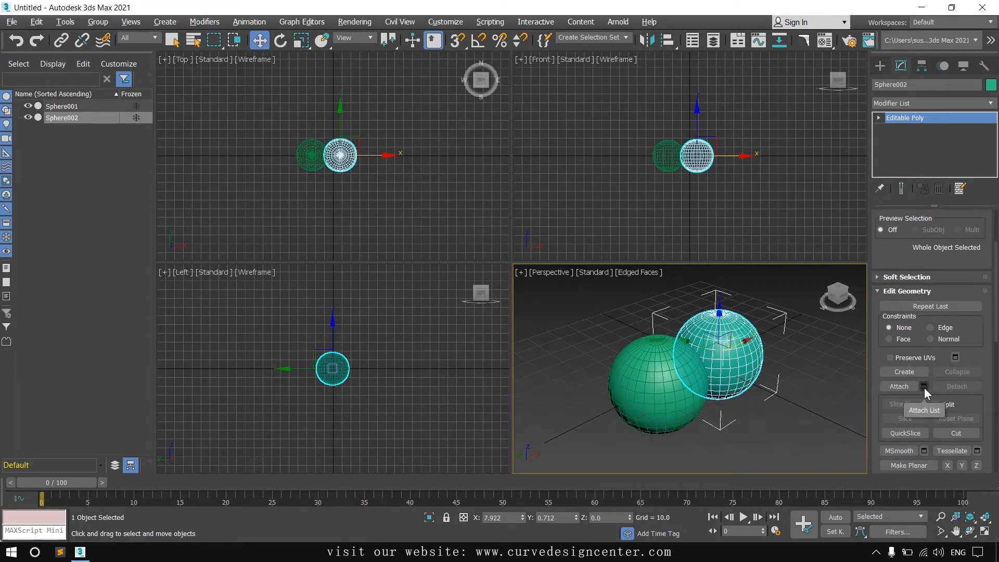
{"action": "left_click", "coordinate": [925, 386]}
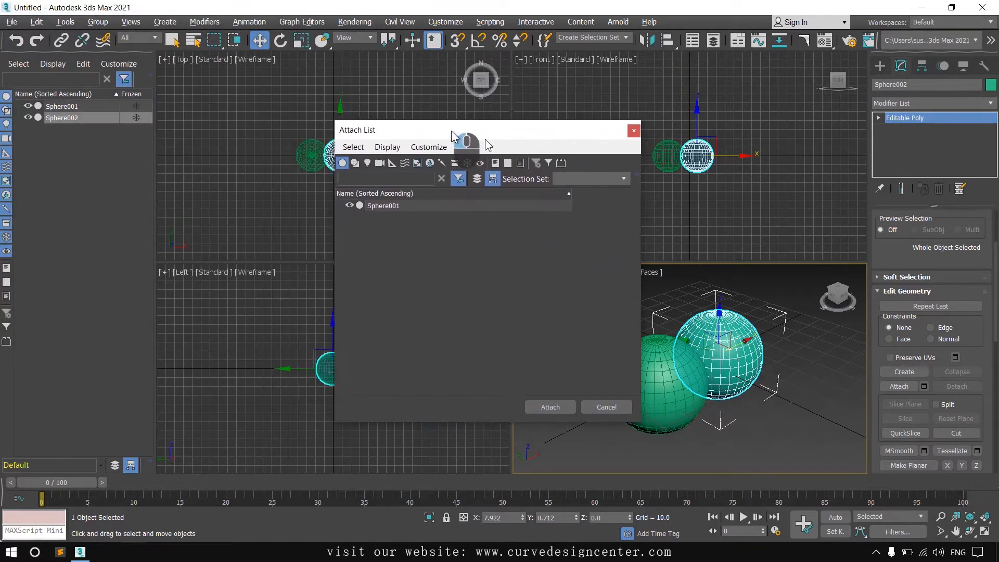
{"action": "left_click_drag", "start_coordinate": [452, 130], "coordinate": [545, 147]}
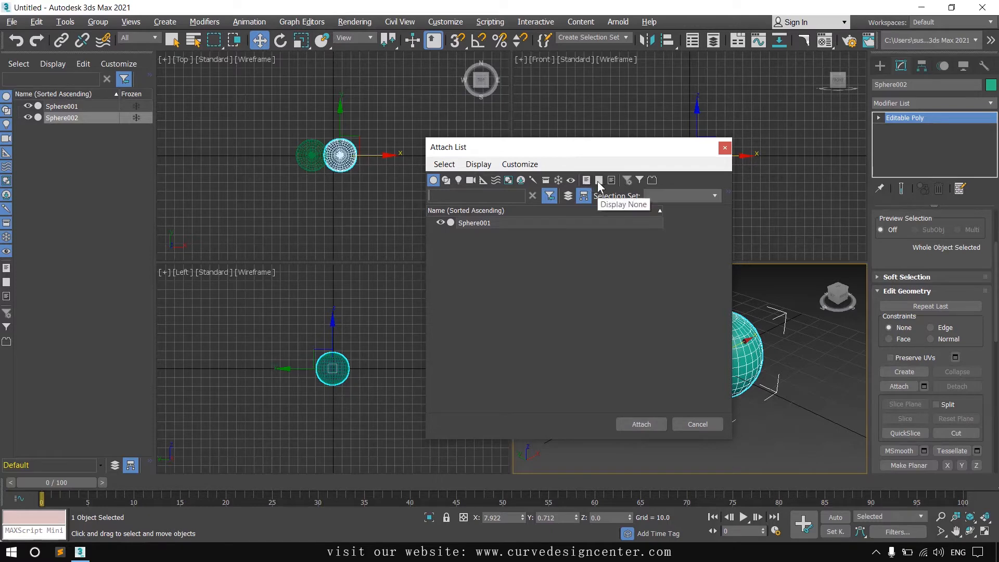
{"action": "mouse_move", "coordinate": [586, 181]}
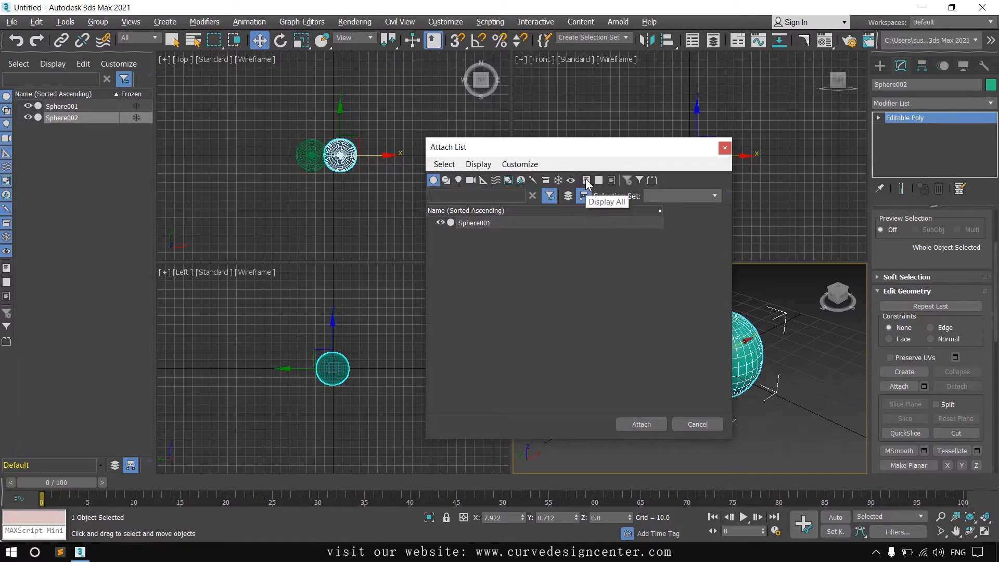
{"action": "mouse_move", "coordinate": [598, 181]}
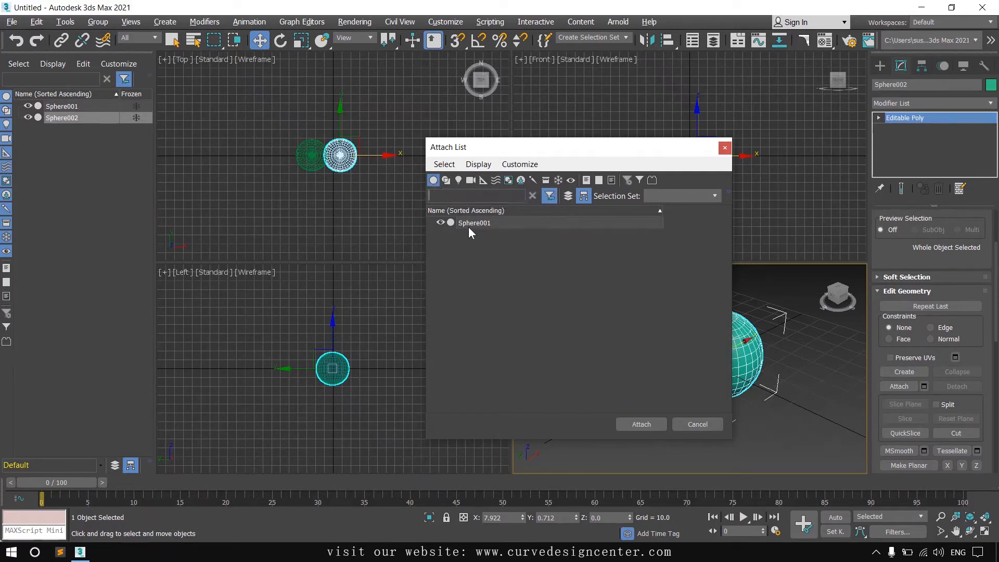
{"action": "left_click", "coordinate": [474, 222]}
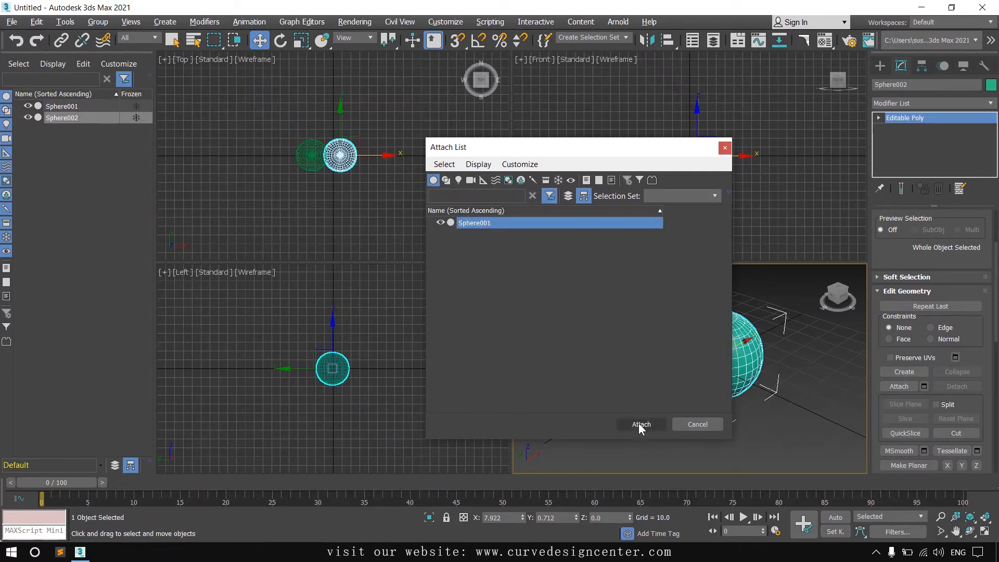
{"action": "mouse_move", "coordinate": [612, 155]}
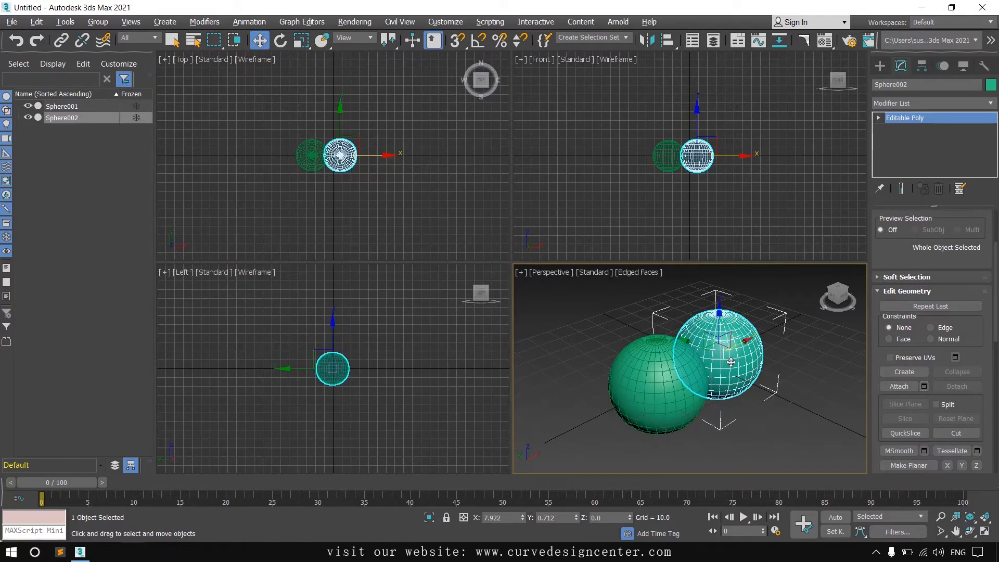
Attach Sphere001 to Sphere002, merging both spheres into one Editable Poly.
{"action": "right_click", "coordinate": [731, 362]}
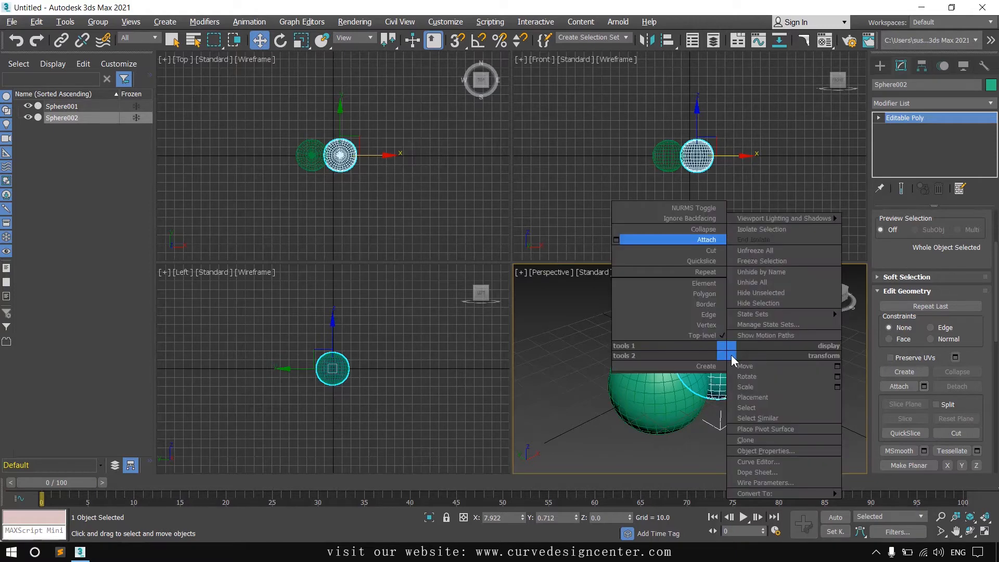
{"action": "mouse_move", "coordinate": [637, 239]}
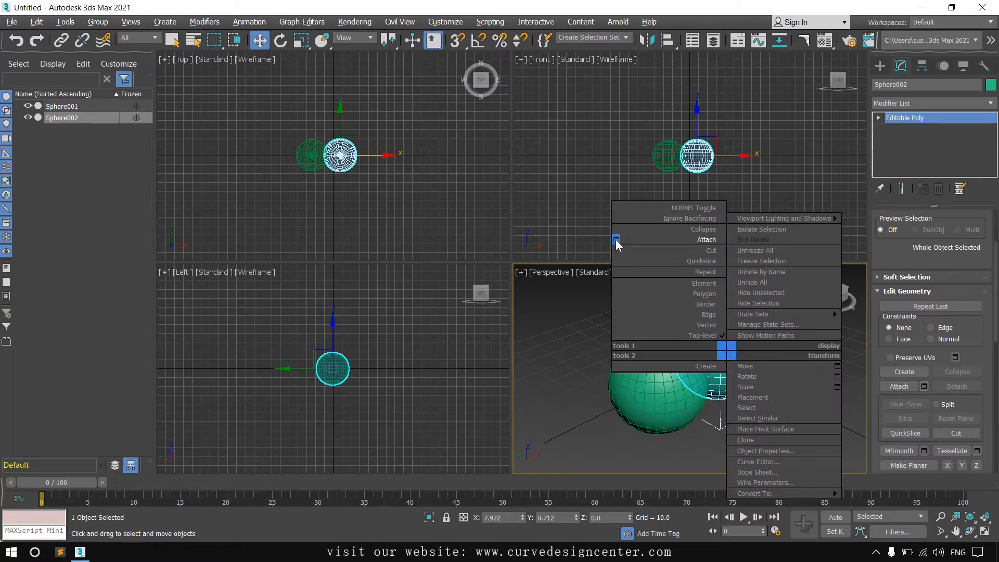
{"action": "left_click", "coordinate": [706, 238]}
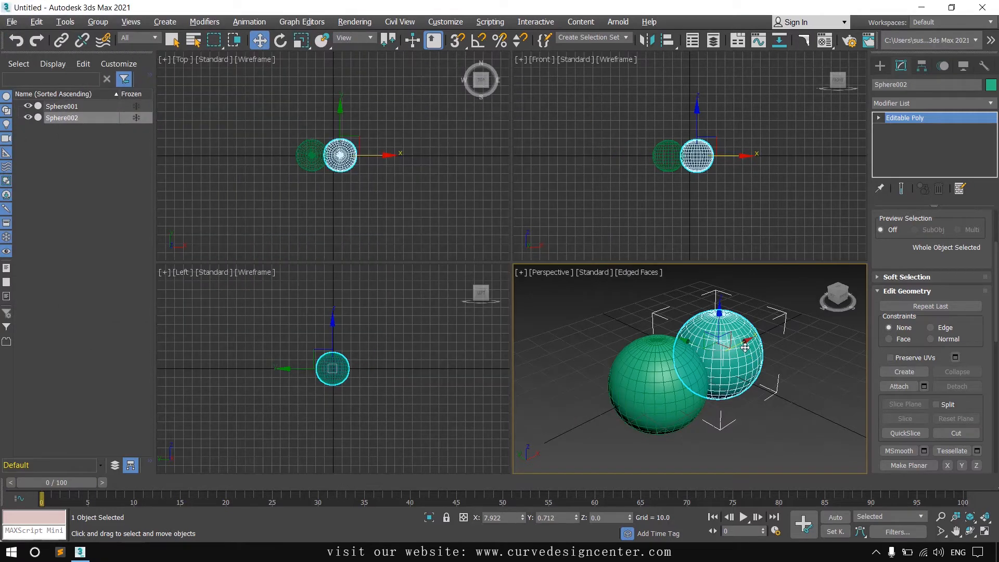
{"action": "mouse_move", "coordinate": [899, 386]}
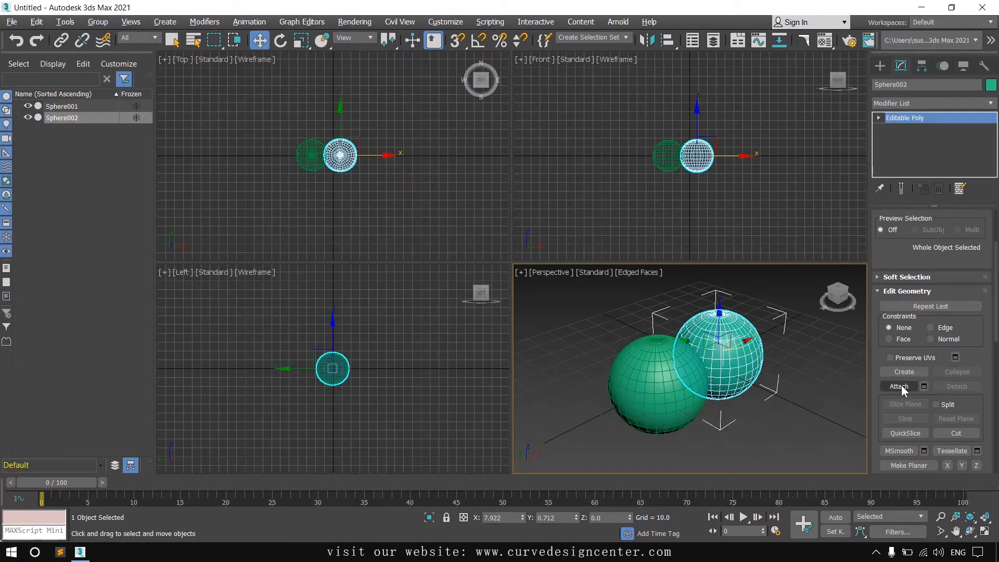
{"action": "left_click", "coordinate": [899, 386]}
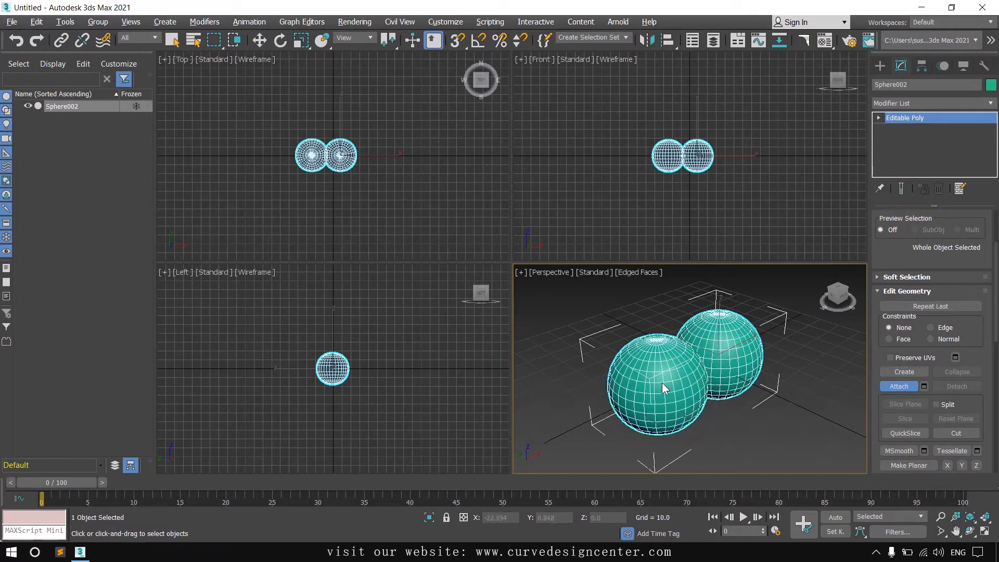
{"action": "mouse_move", "coordinate": [726, 355]}
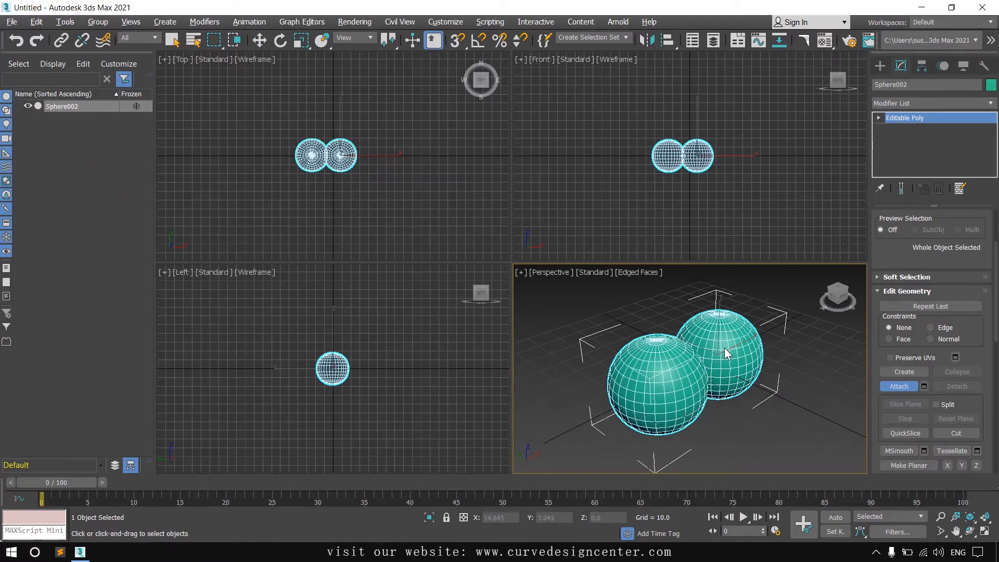
{"action": "mouse_move", "coordinate": [713, 381]}
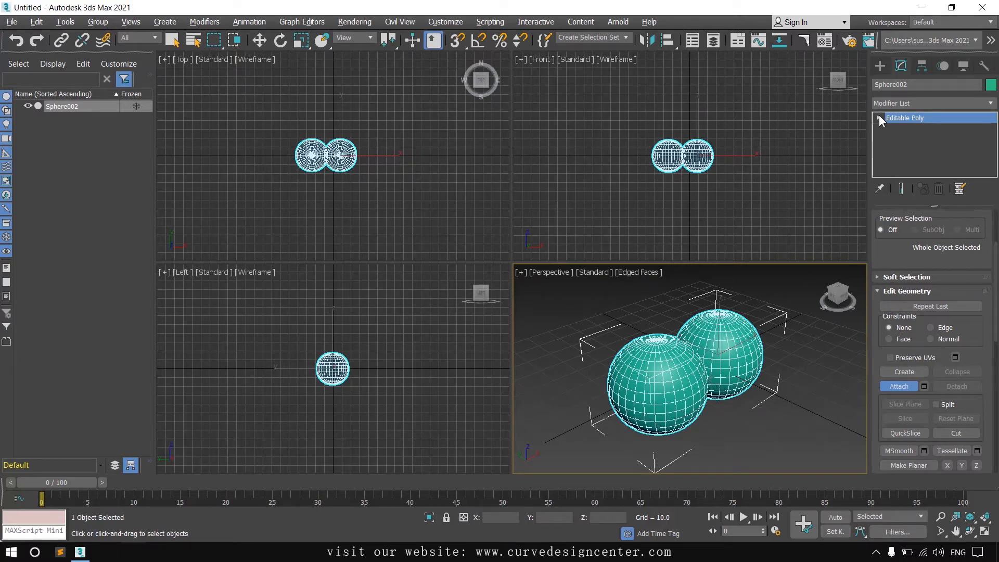
{"action": "left_click", "coordinate": [880, 118]}
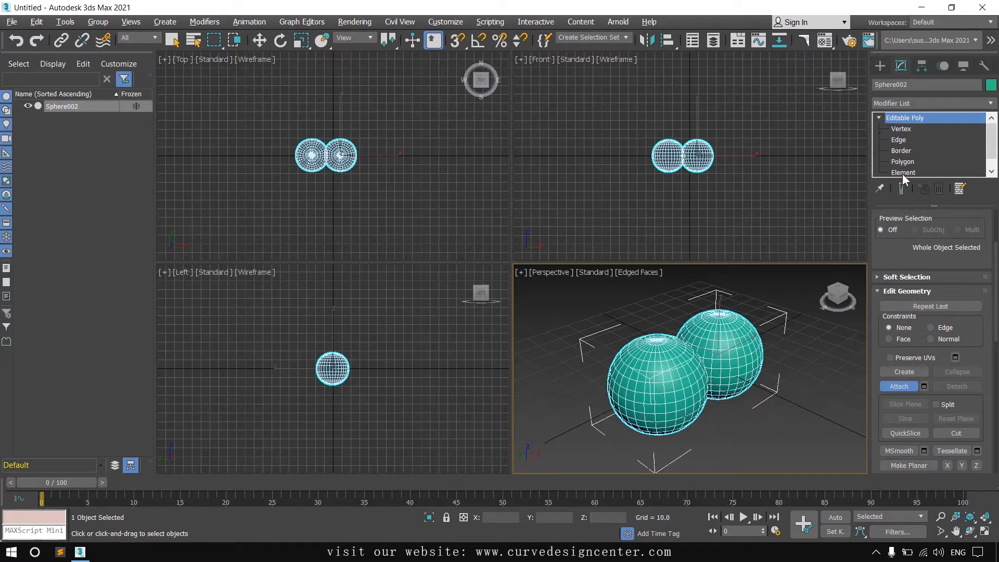
{"action": "left_click", "coordinate": [903, 172]}
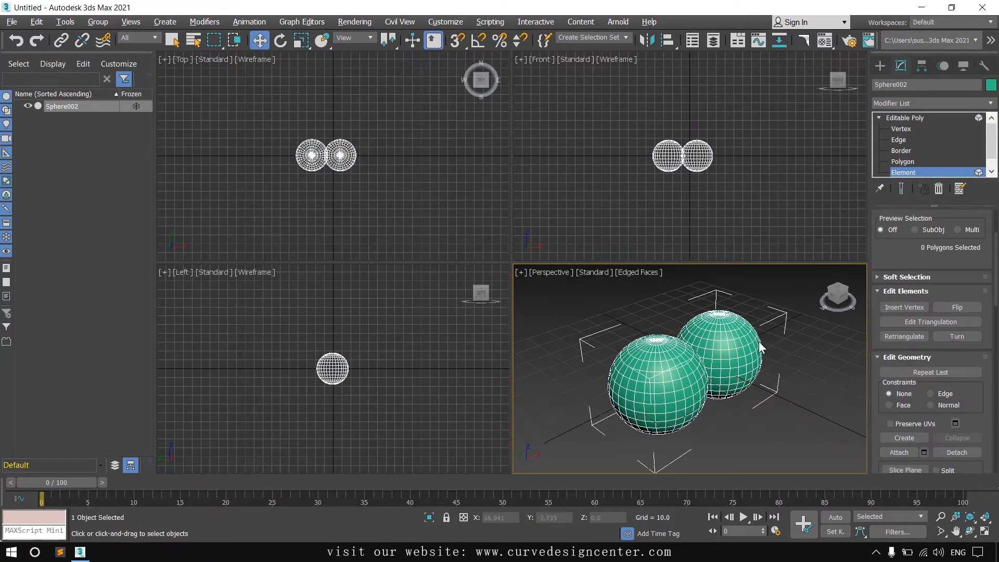
{"action": "left_click", "coordinate": [720, 344]}
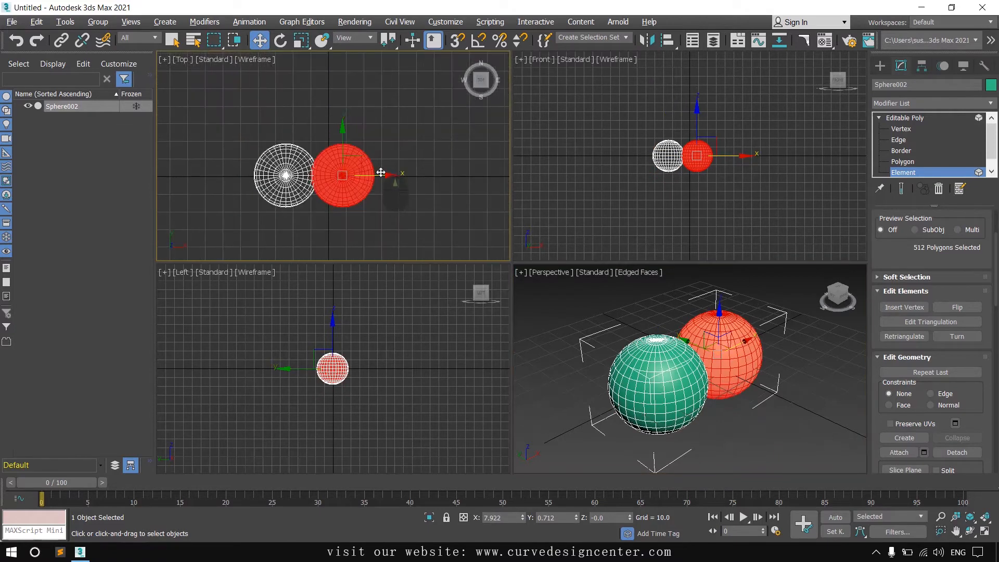
{"action": "left_click_drag", "start_coordinate": [381, 172], "coordinate": [389, 177]}
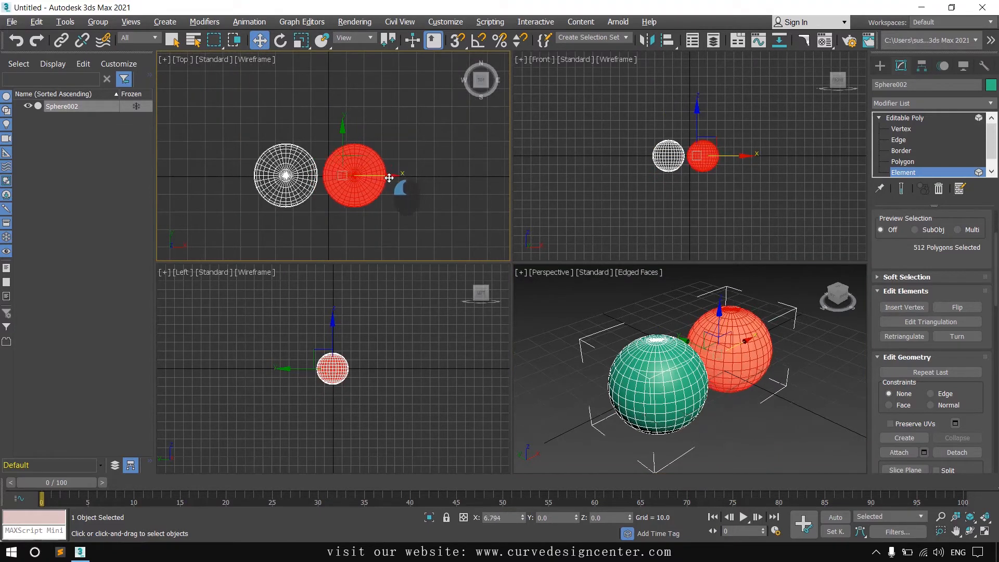
{"action": "left_click_drag", "start_coordinate": [389, 177], "coordinate": [380, 176]}
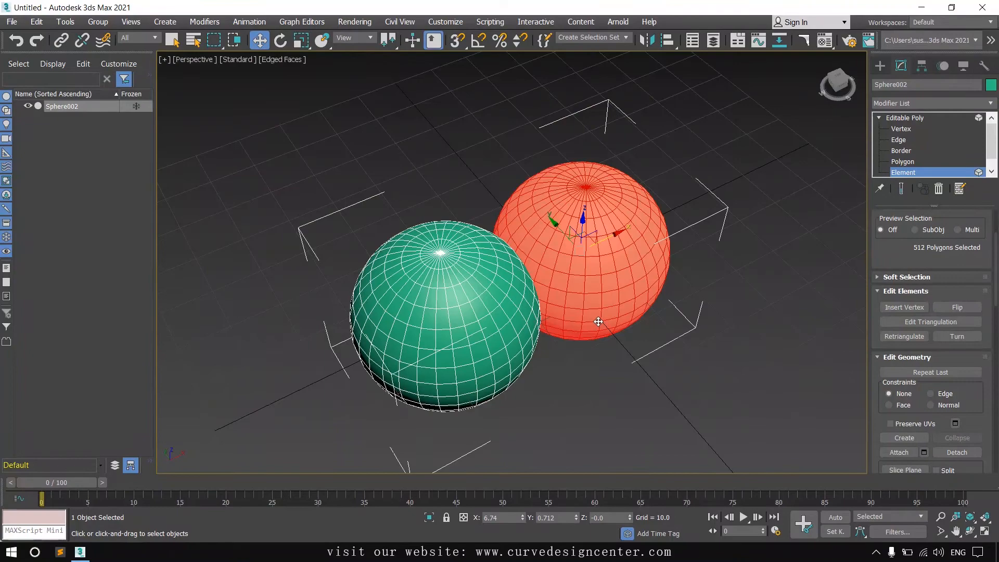
{"action": "left_click", "coordinate": [903, 117]}
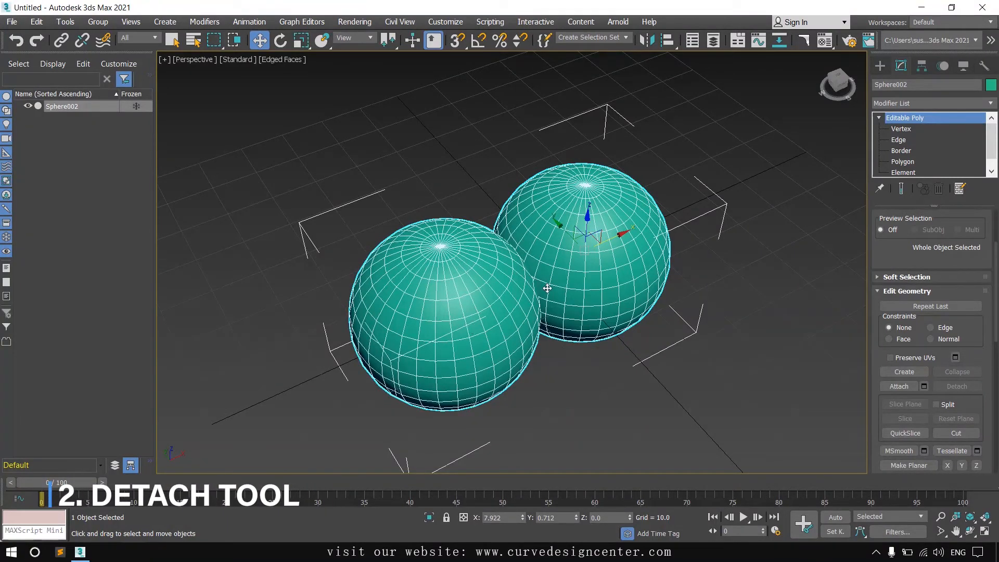
Select the right sphere element and detach it as Object001.
{"action": "left_click", "coordinate": [903, 162]}
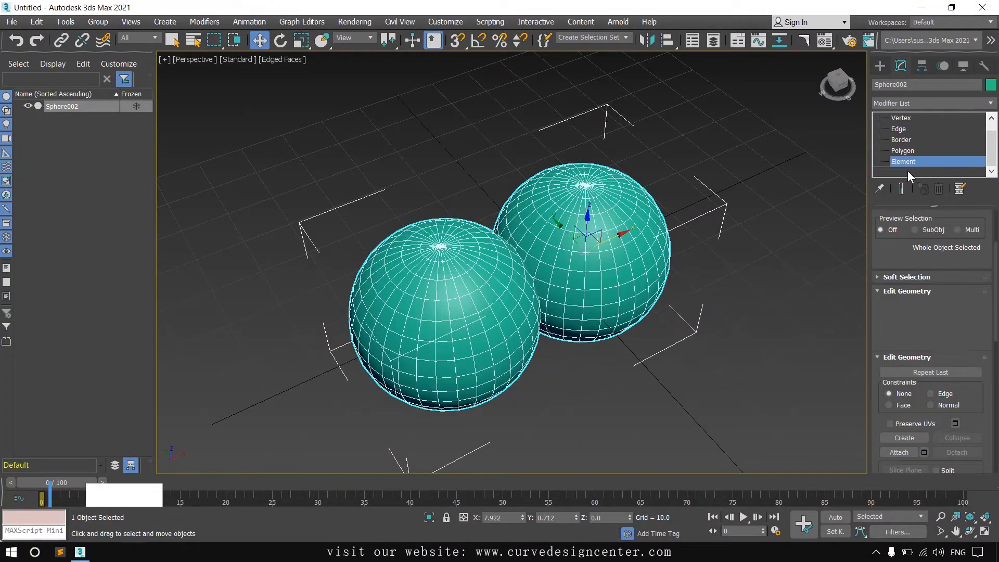
{"action": "left_click", "coordinate": [903, 162]}
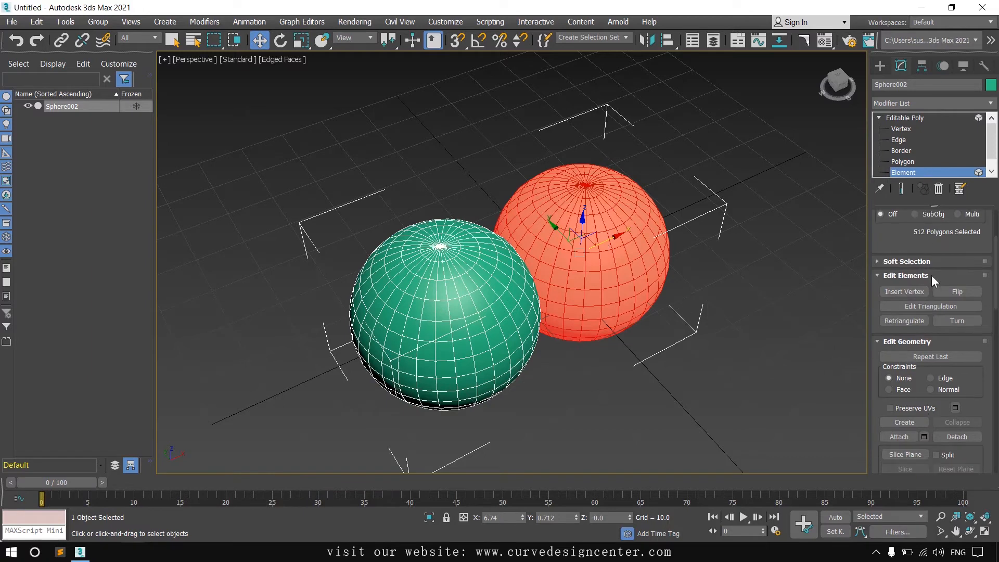
{"action": "left_click", "coordinate": [956, 437]}
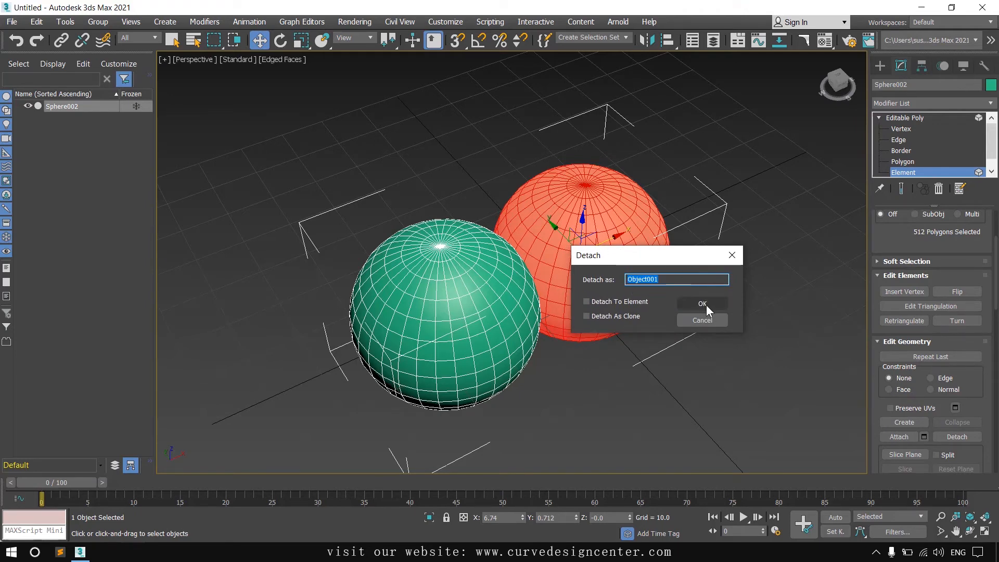
{"action": "left_click", "coordinate": [701, 303]}
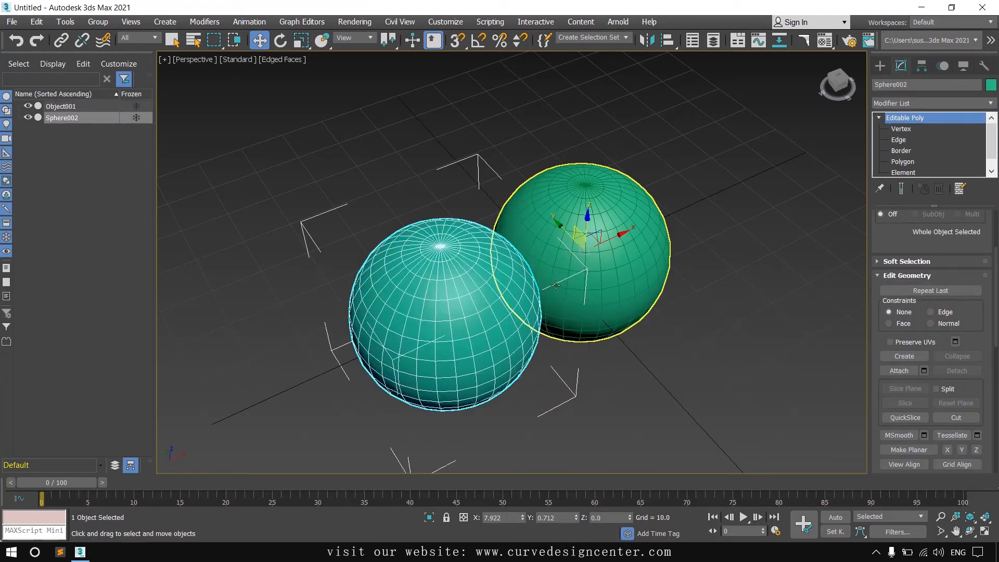
Center Sphere002's pivot on its object using Affect Pivot Only and Center to Object.
{"action": "left_click", "coordinate": [794, 141]}
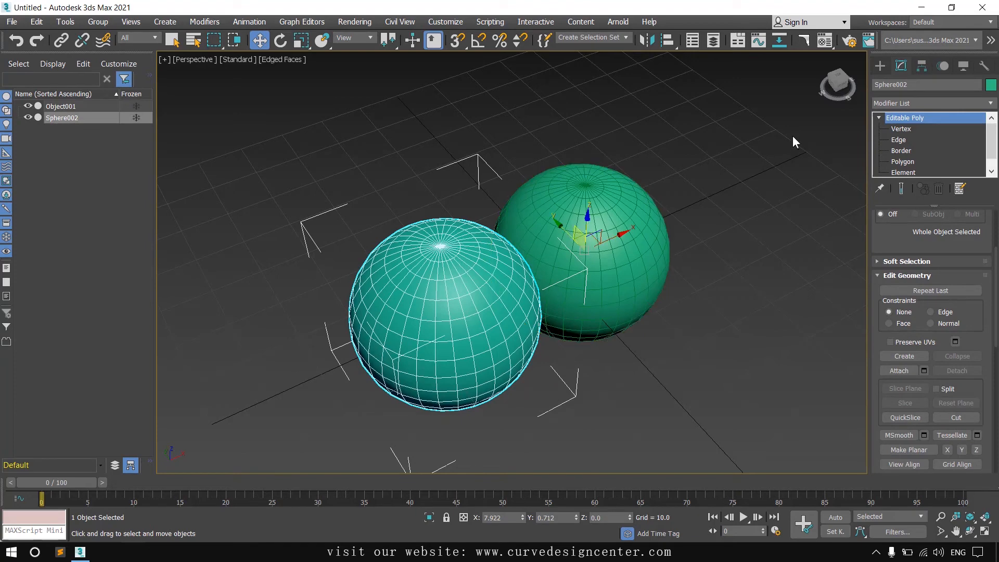
{"action": "left_click", "coordinate": [922, 66]}
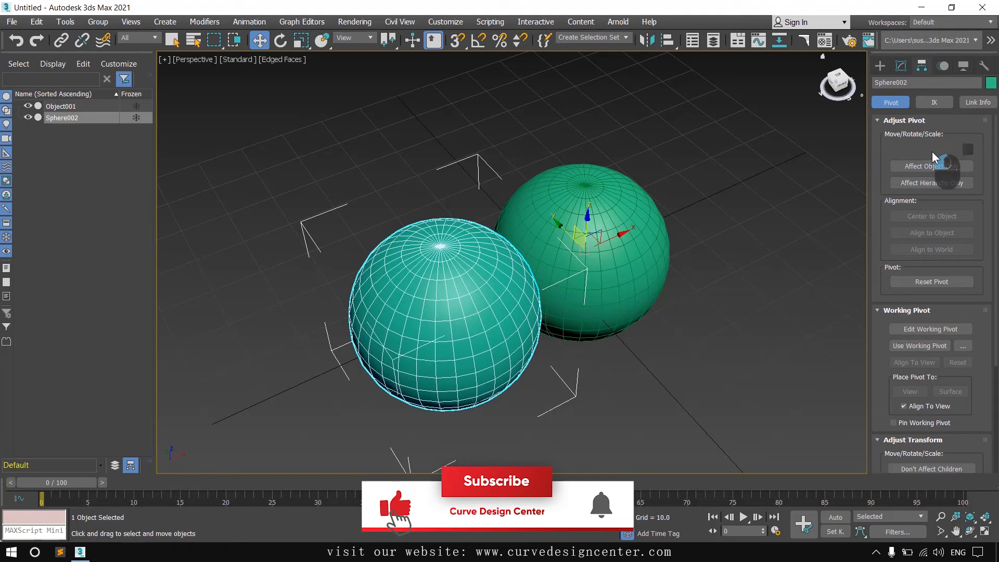
{"action": "left_click", "coordinate": [931, 150]}
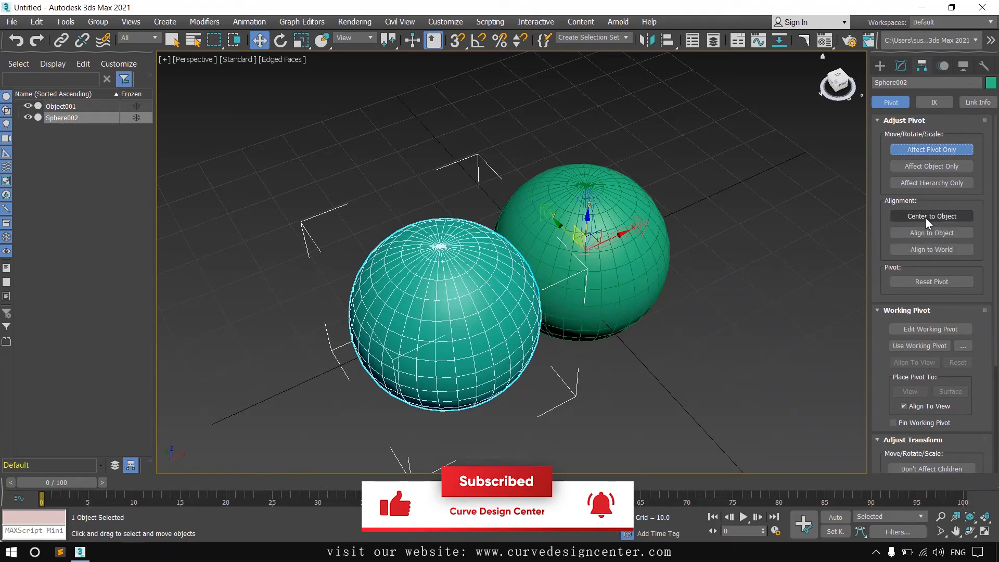
{"action": "left_click", "coordinate": [931, 216]}
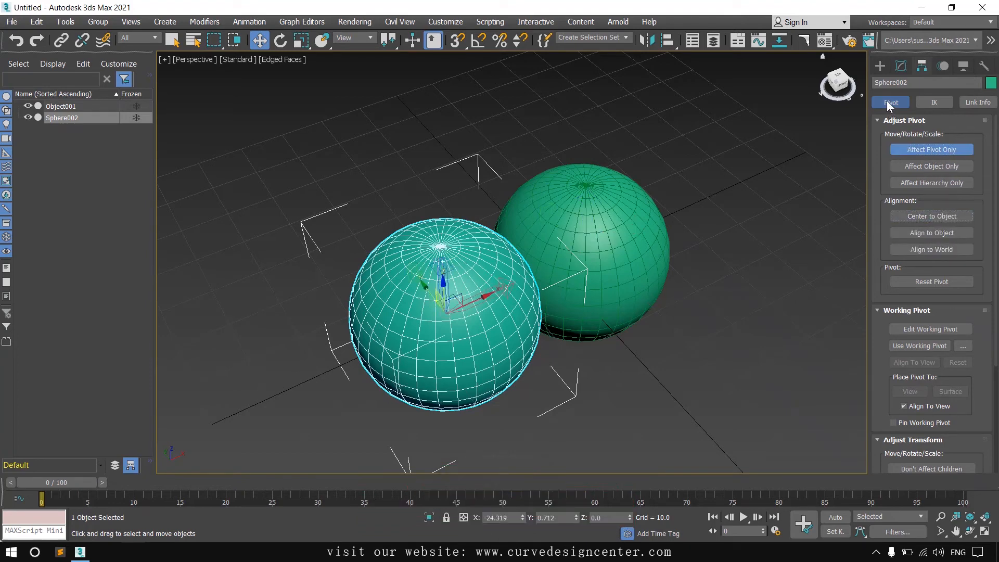